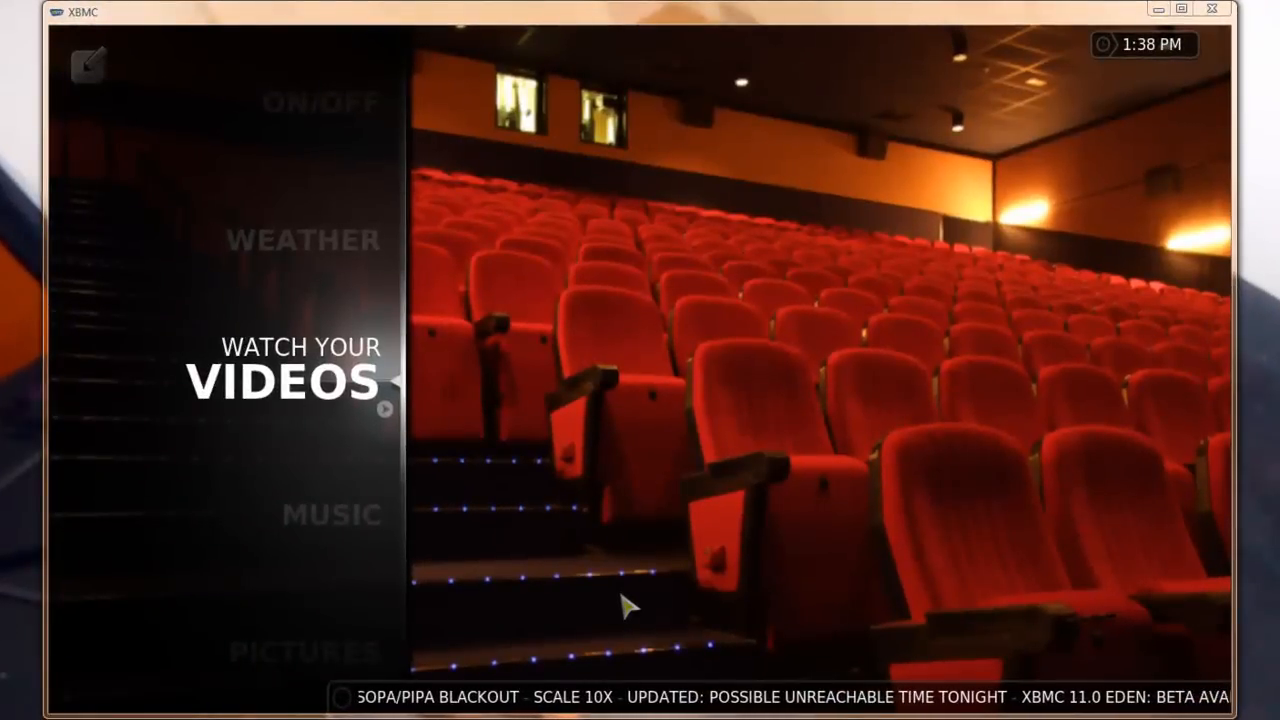
{"action": "mouse_move", "coordinate": [432, 343]}
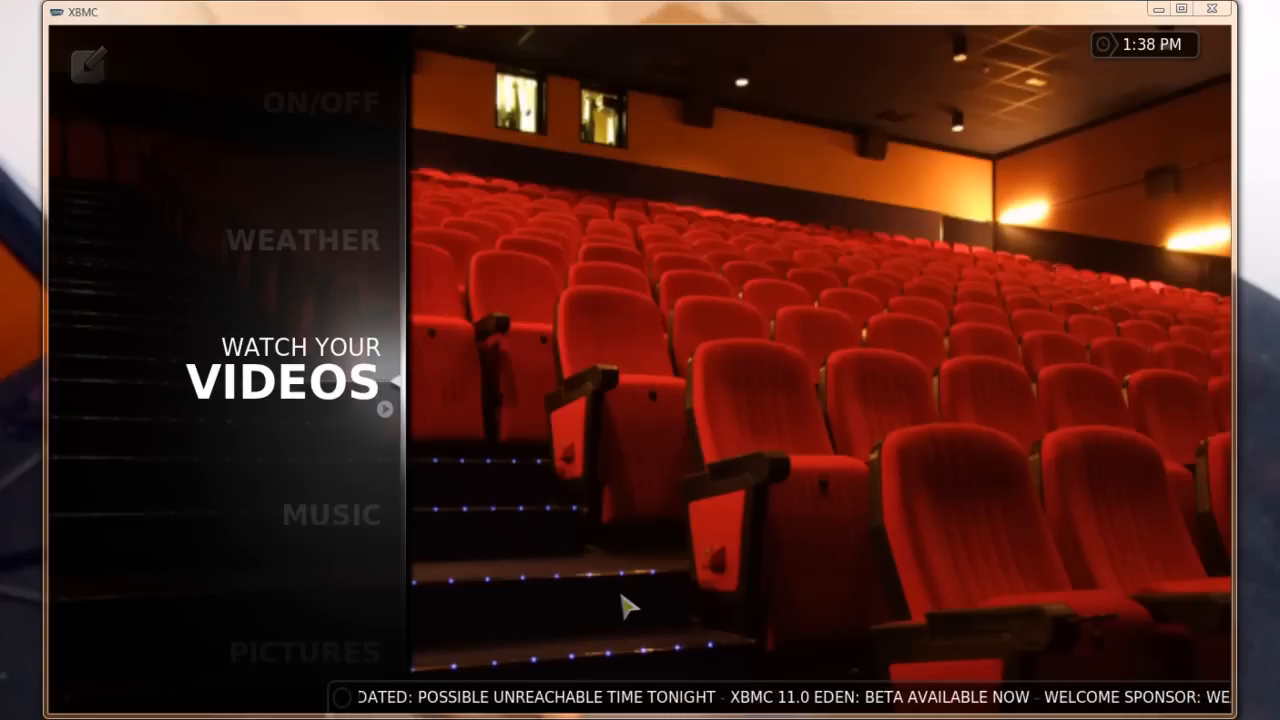
{"action": "mouse_move", "coordinate": [224, 622]}
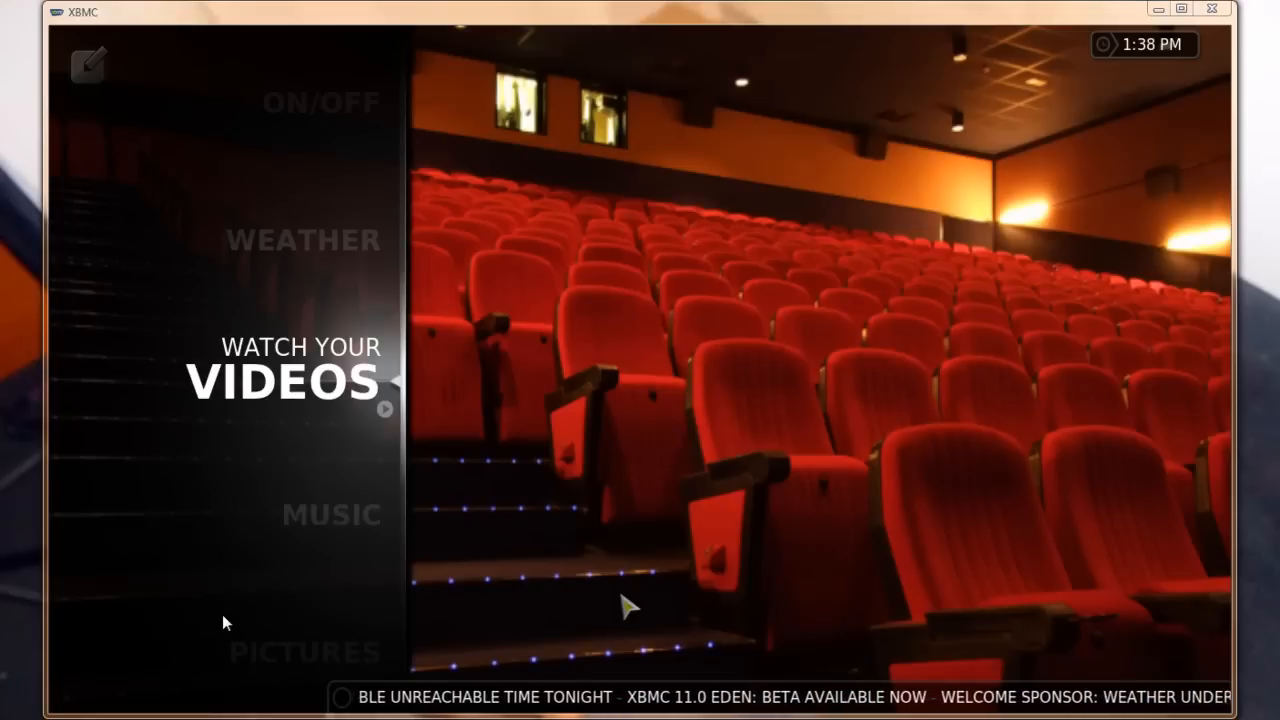
{"action": "mouse_move", "coordinate": [331, 91]}
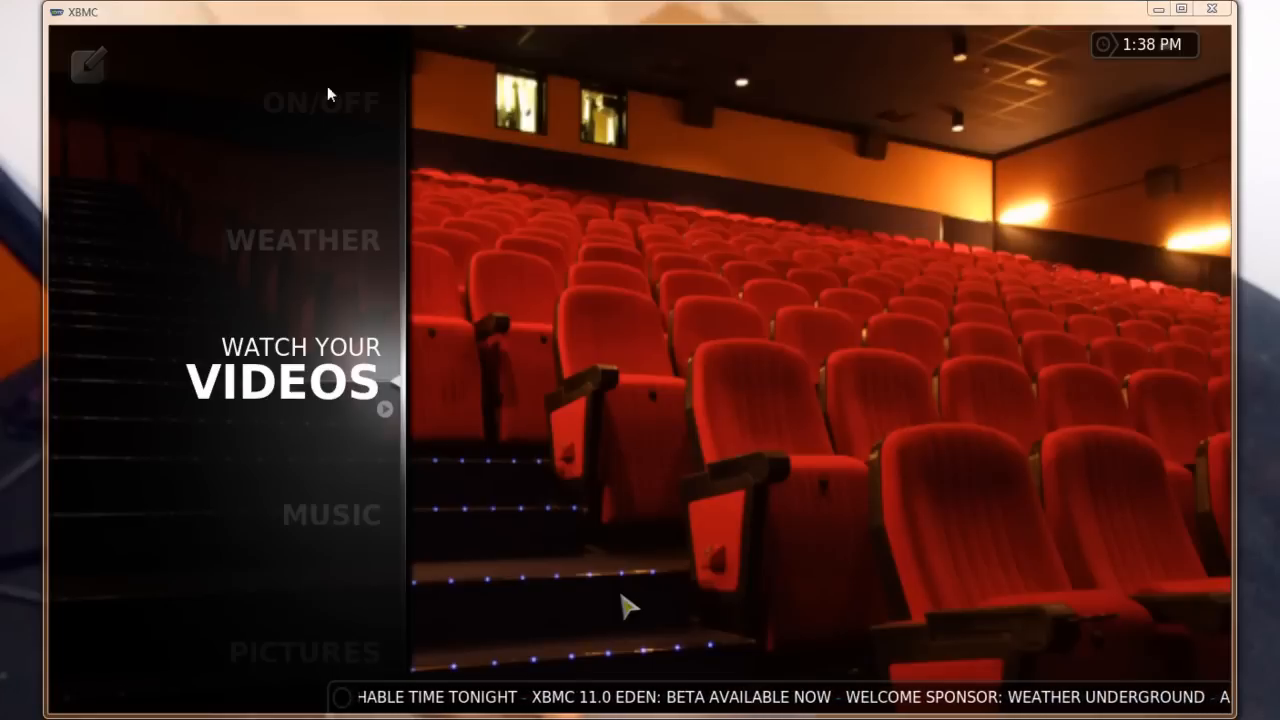
{"action": "mouse_move", "coordinate": [395, 147]}
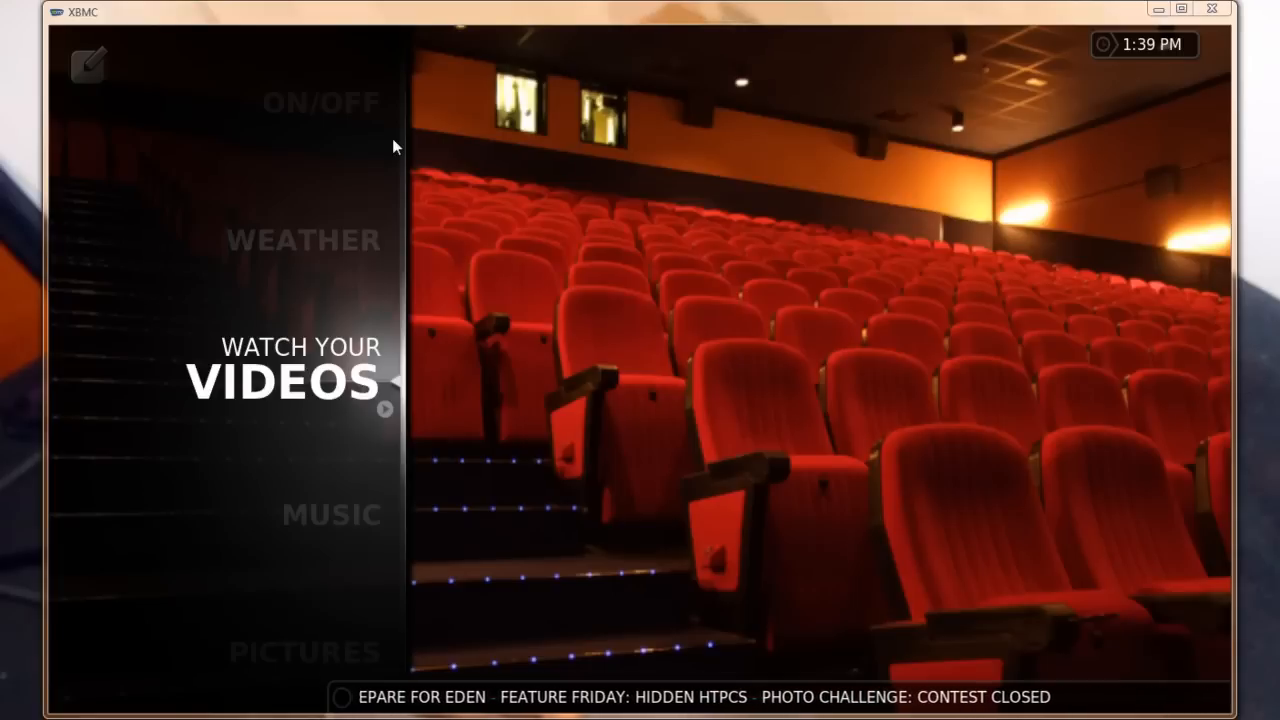
{"action": "mouse_move", "coordinate": [626, 612]}
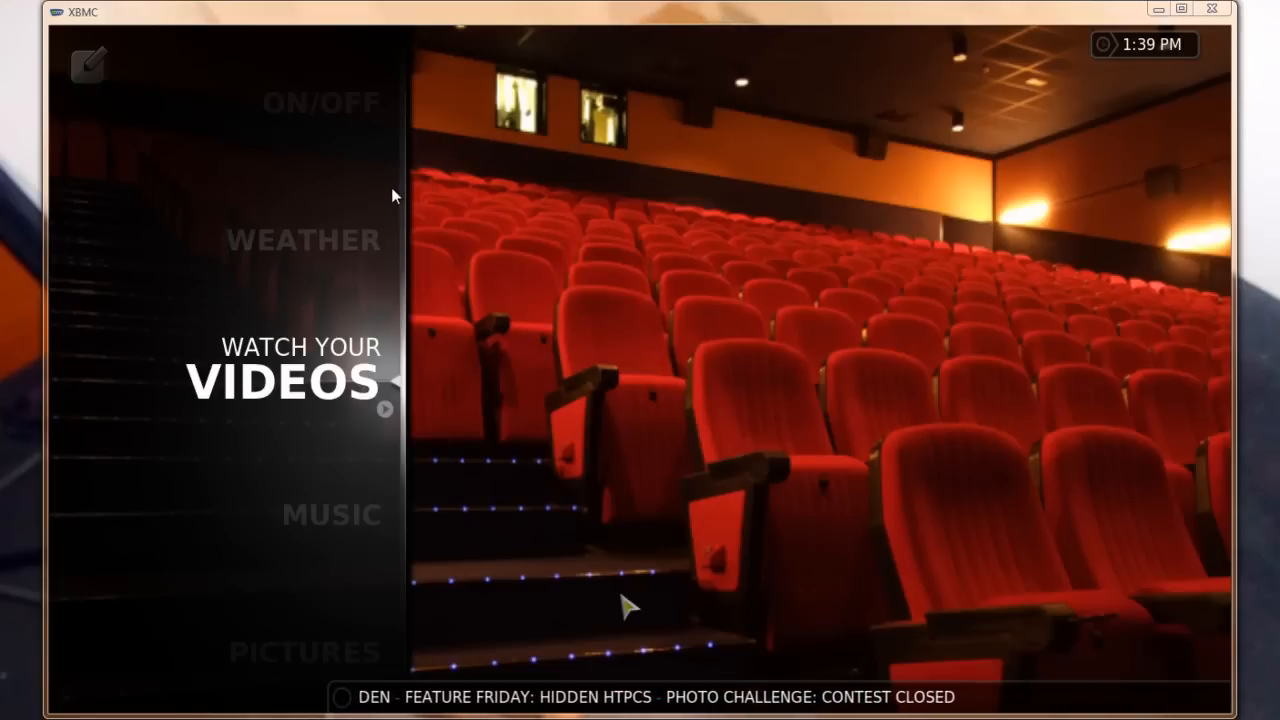
Visit Videos > Files, return home, and bring up the Exit XBMC power dialog.
{"action": "left_click", "coordinate": [283, 382]}
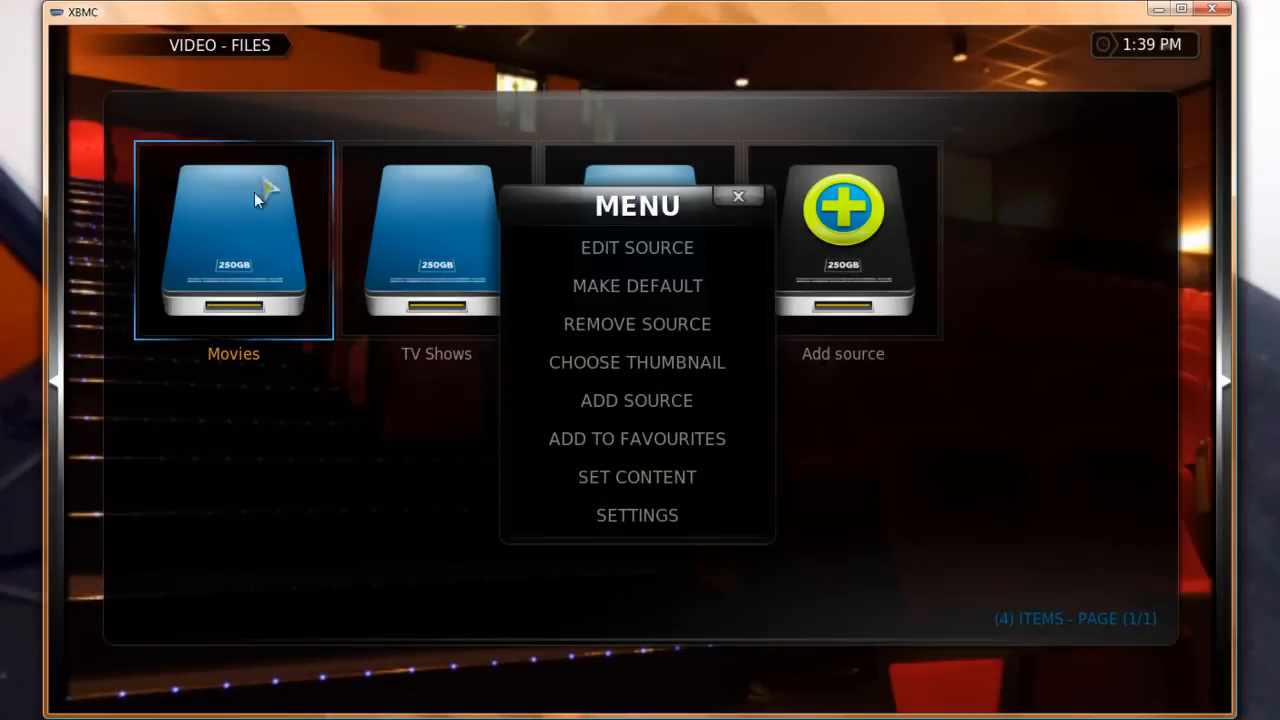
{"action": "mouse_move", "coordinate": [1179, 568]}
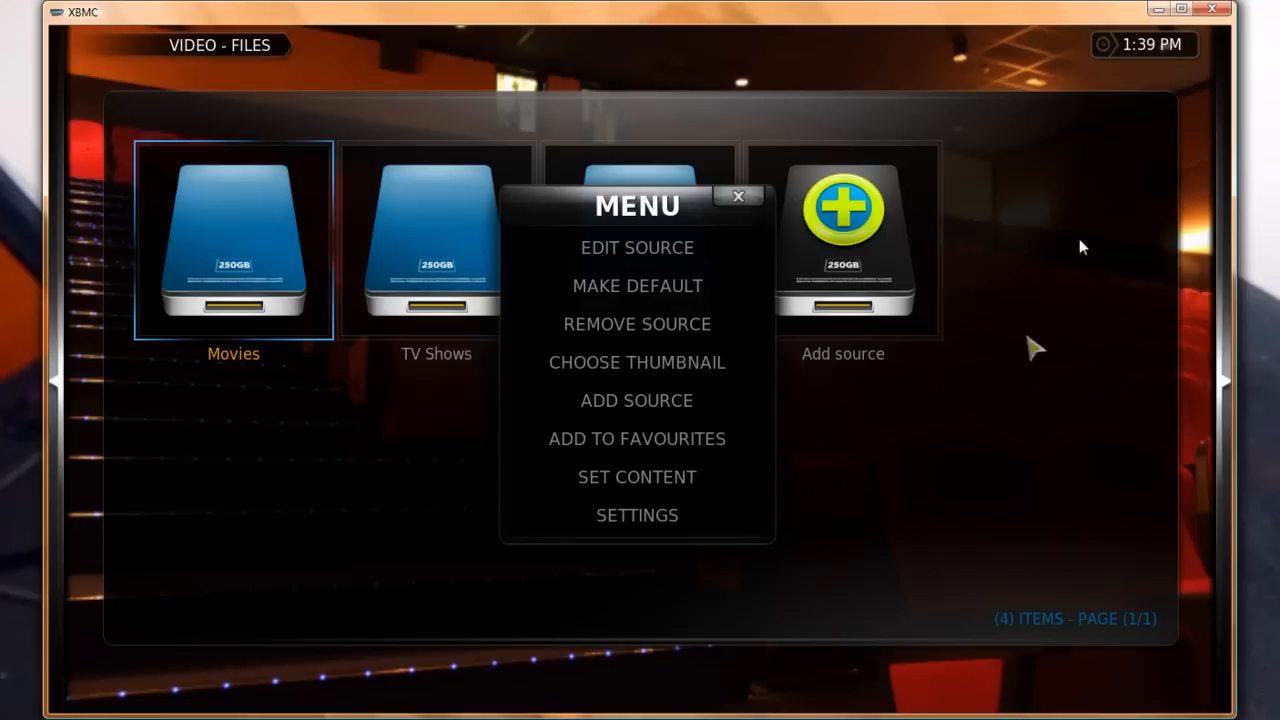
{"action": "left_click", "coordinate": [736, 196]}
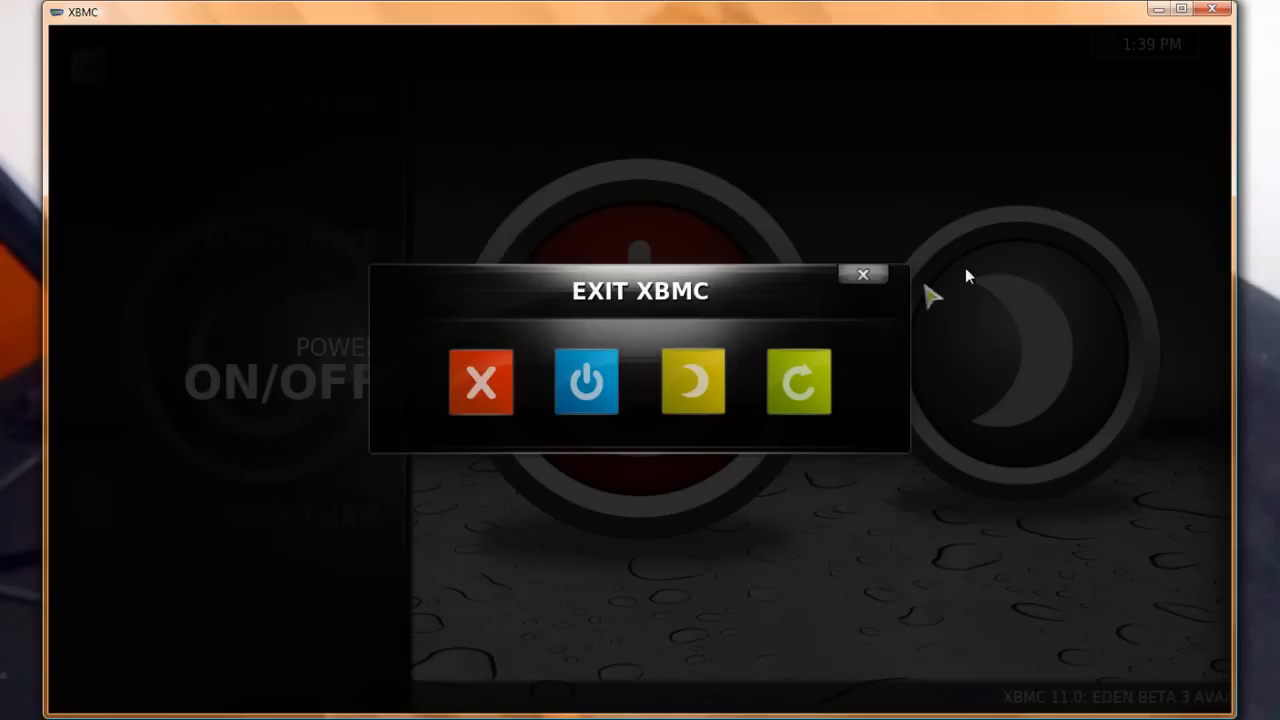
{"action": "mouse_move", "coordinate": [841, 291]}
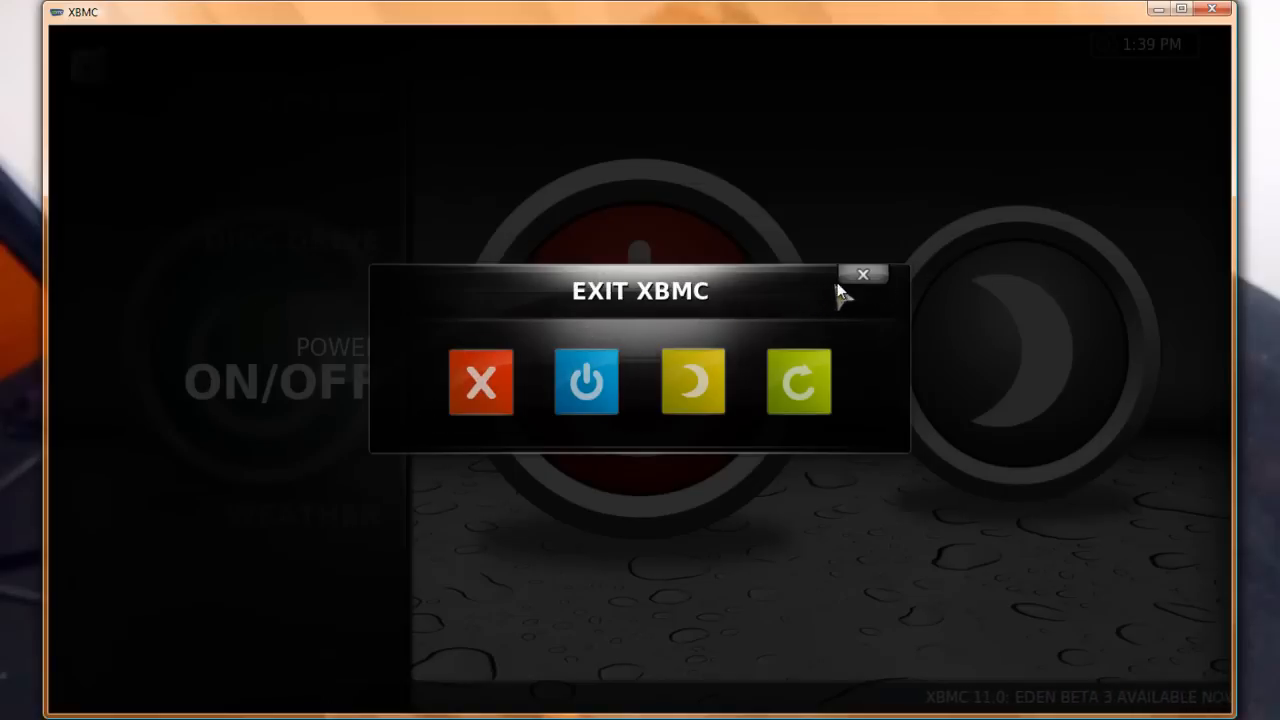
Dismiss the Exit XBMC dialog using its X button.
{"action": "left_click", "coordinate": [863, 274]}
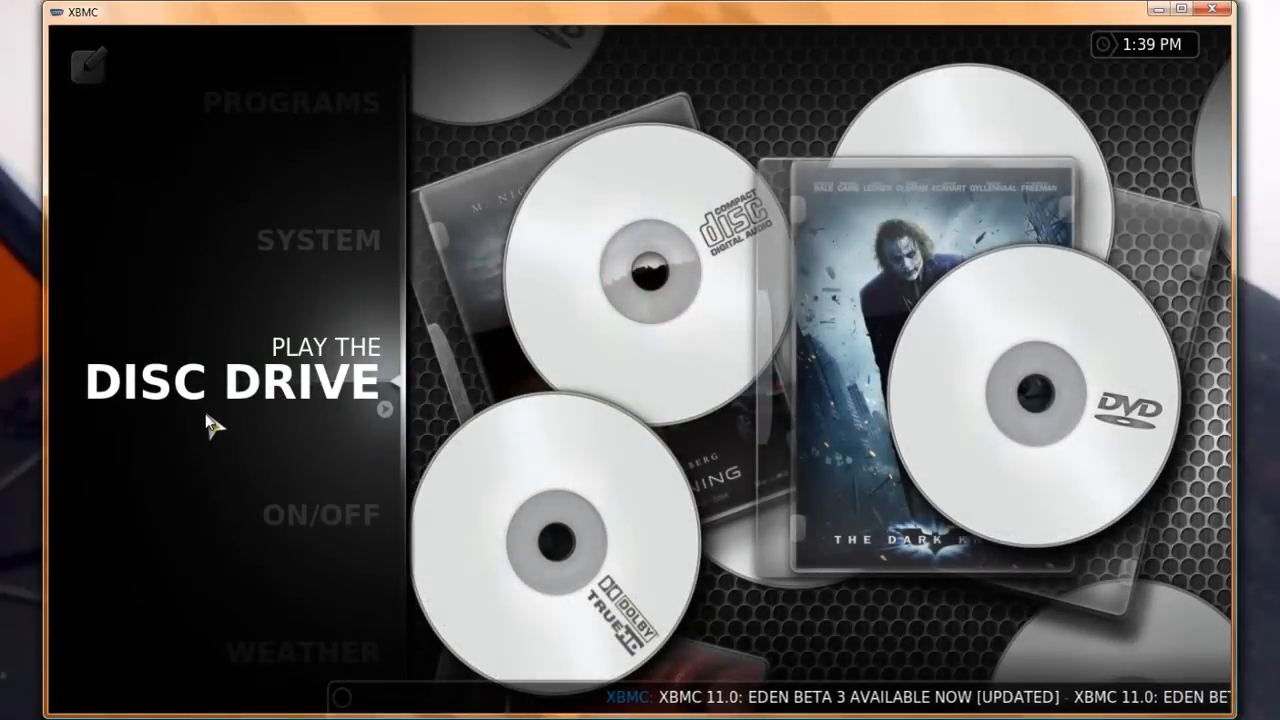
{"action": "mouse_move", "coordinate": [298, 412]}
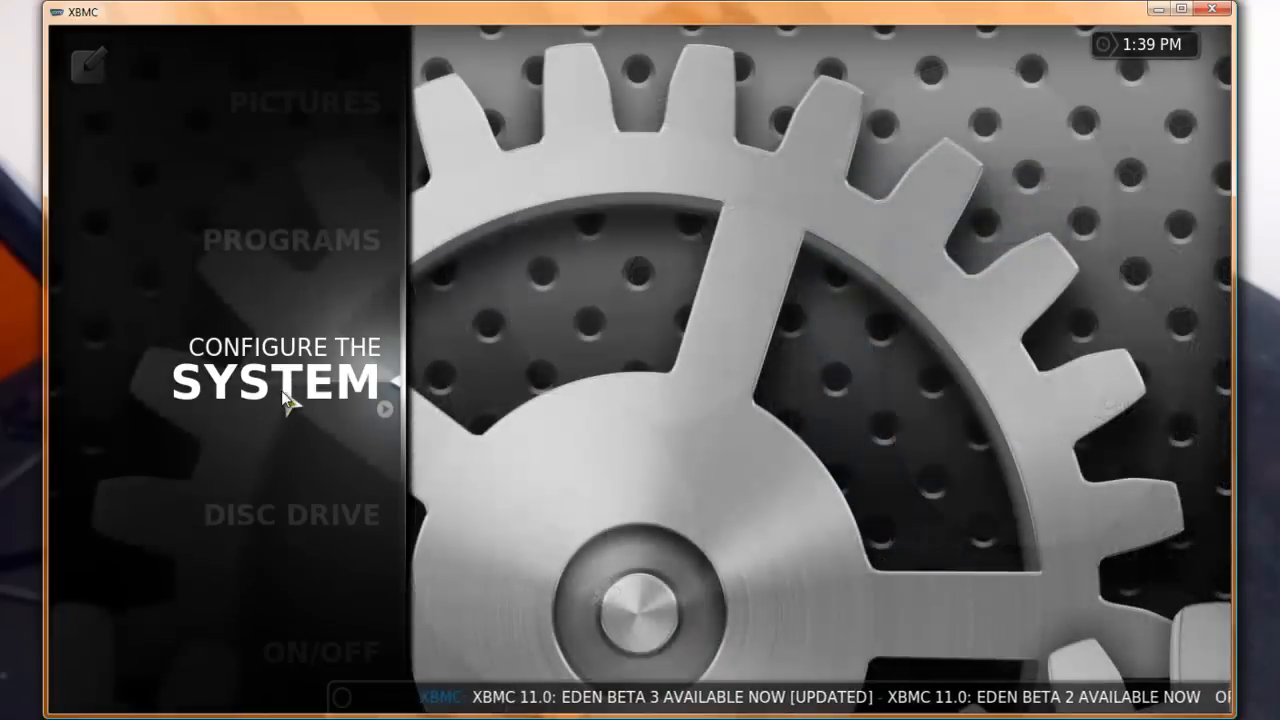
Check System > Appearance, keep the MediaStream Redux skin, then reach the Pictures sources list.
{"action": "left_click", "coordinate": [275, 385]}
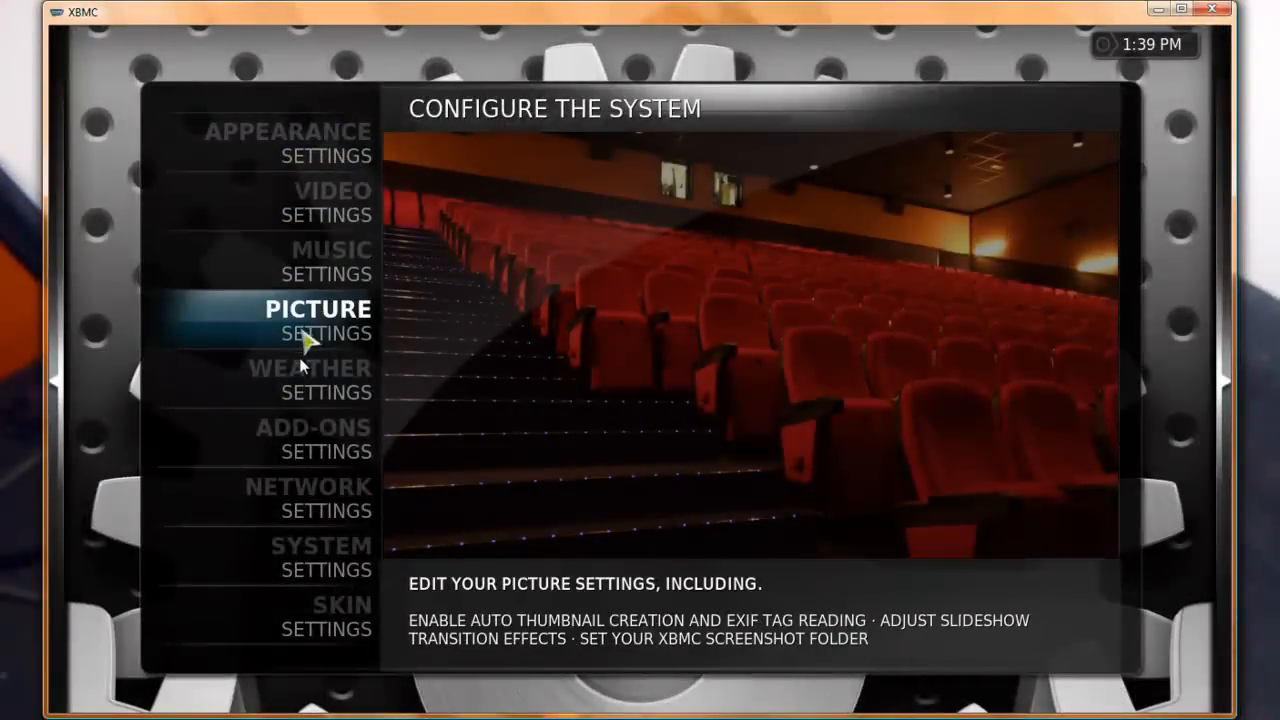
{"action": "left_click", "coordinate": [337, 605]}
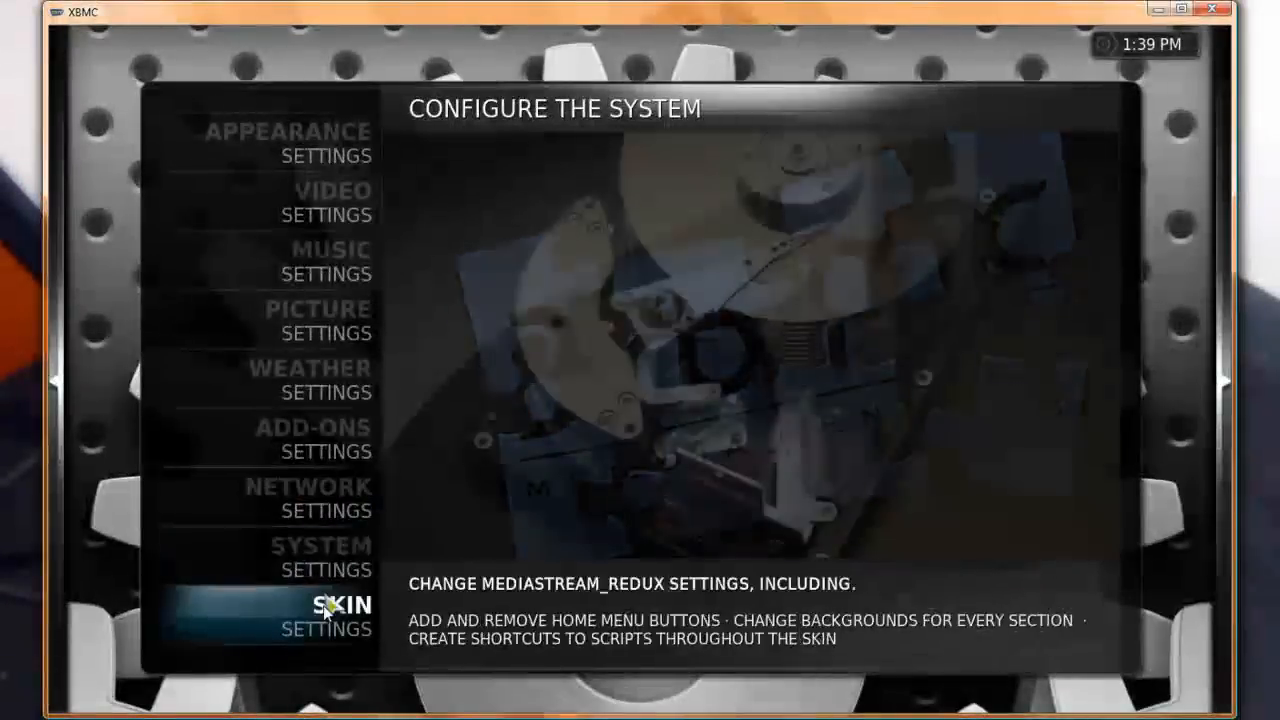
{"action": "left_click", "coordinate": [287, 143]}
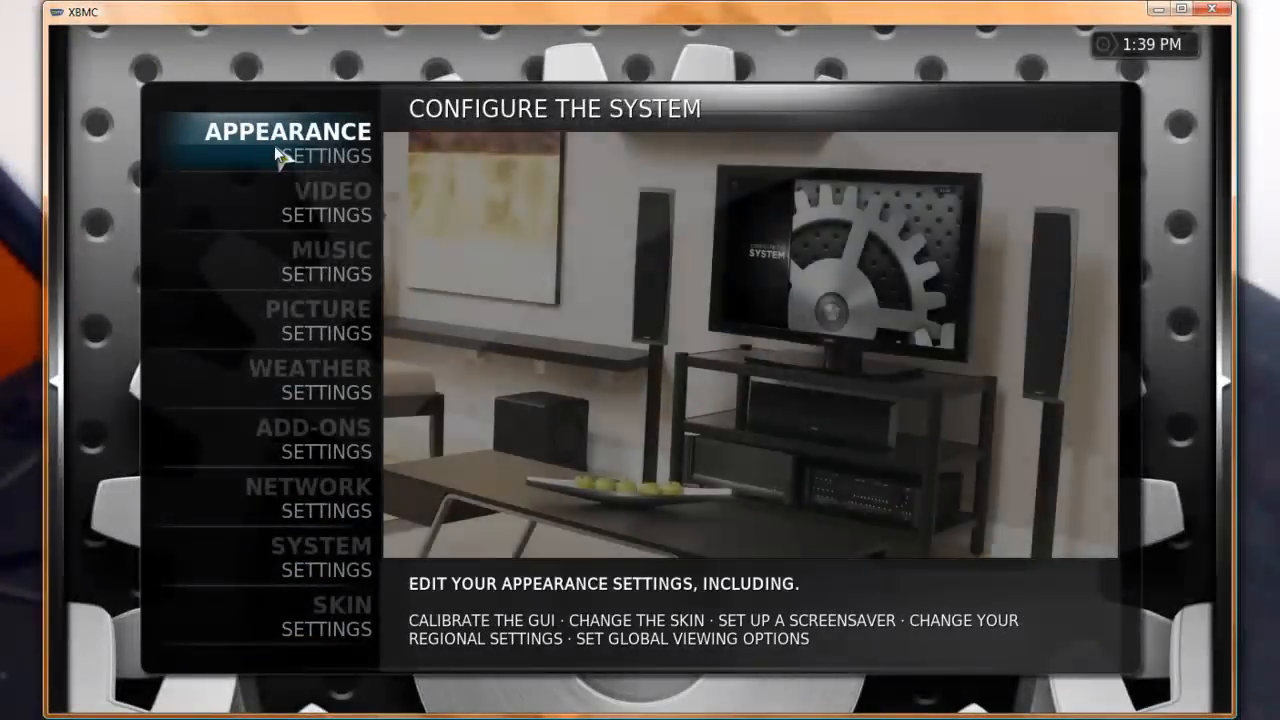
{"action": "left_click", "coordinate": [288, 140]}
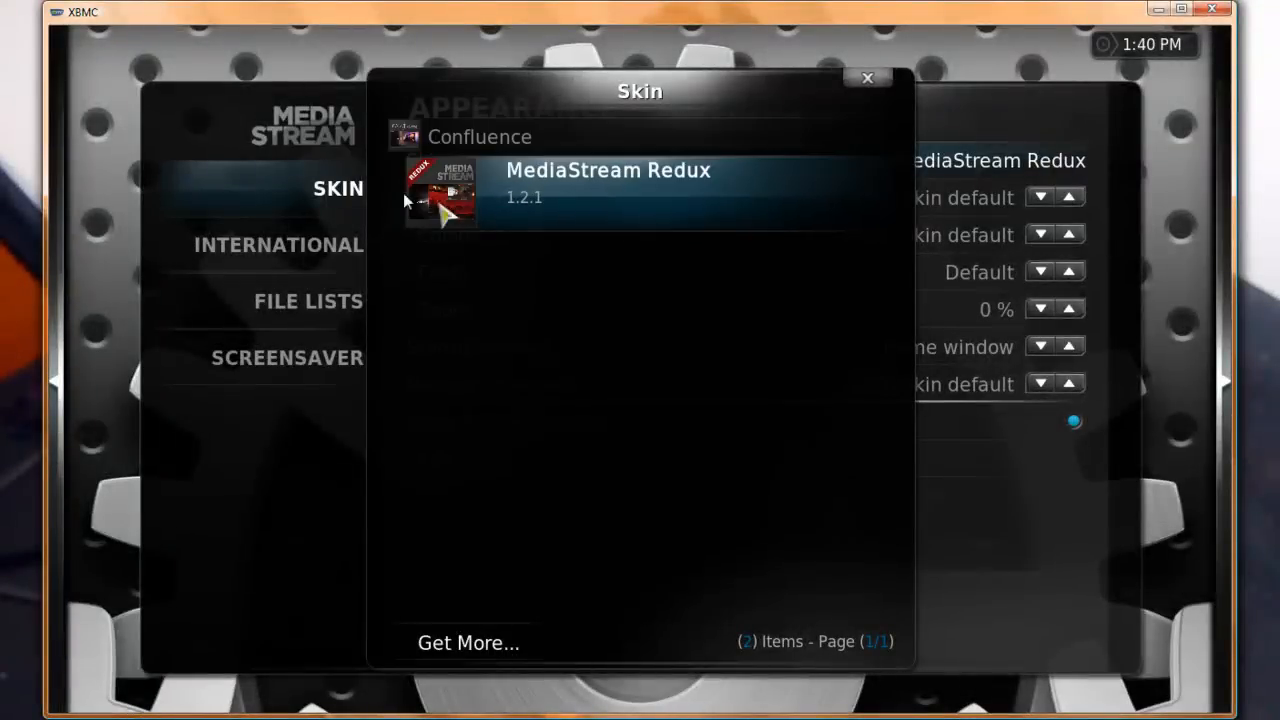
{"action": "left_click", "coordinate": [608, 184]}
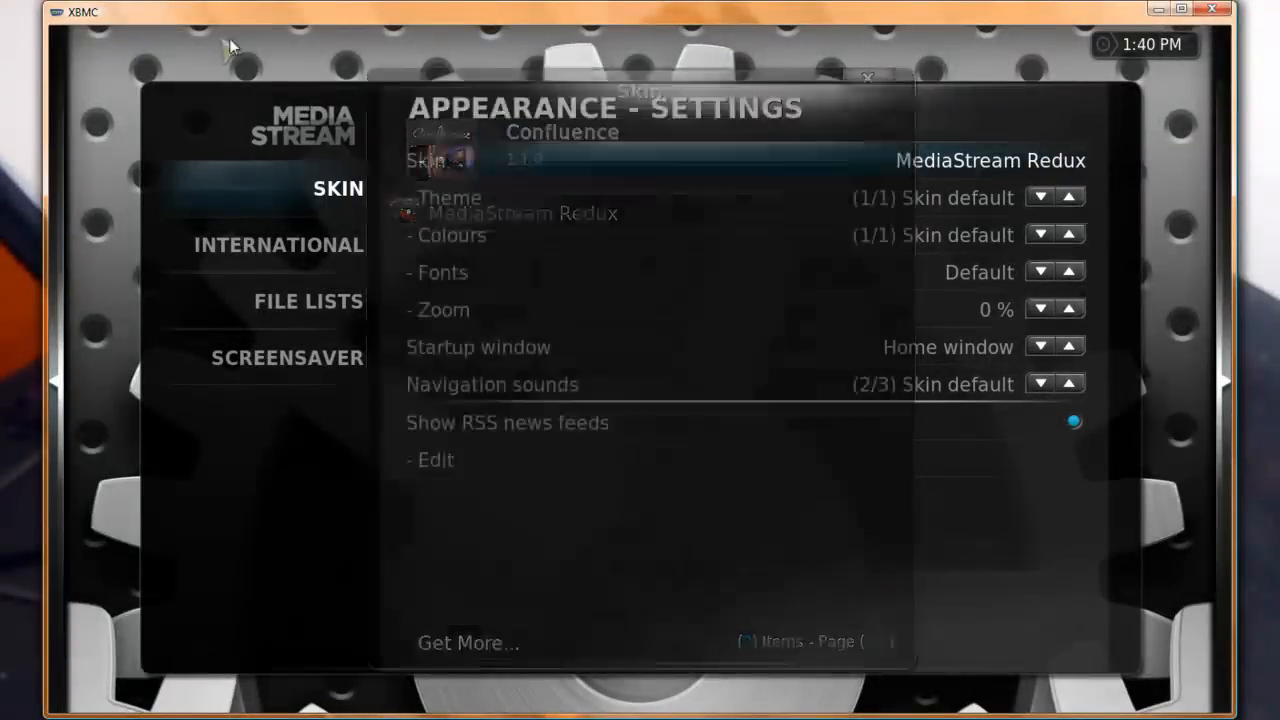
{"action": "left_click", "coordinate": [308, 301]}
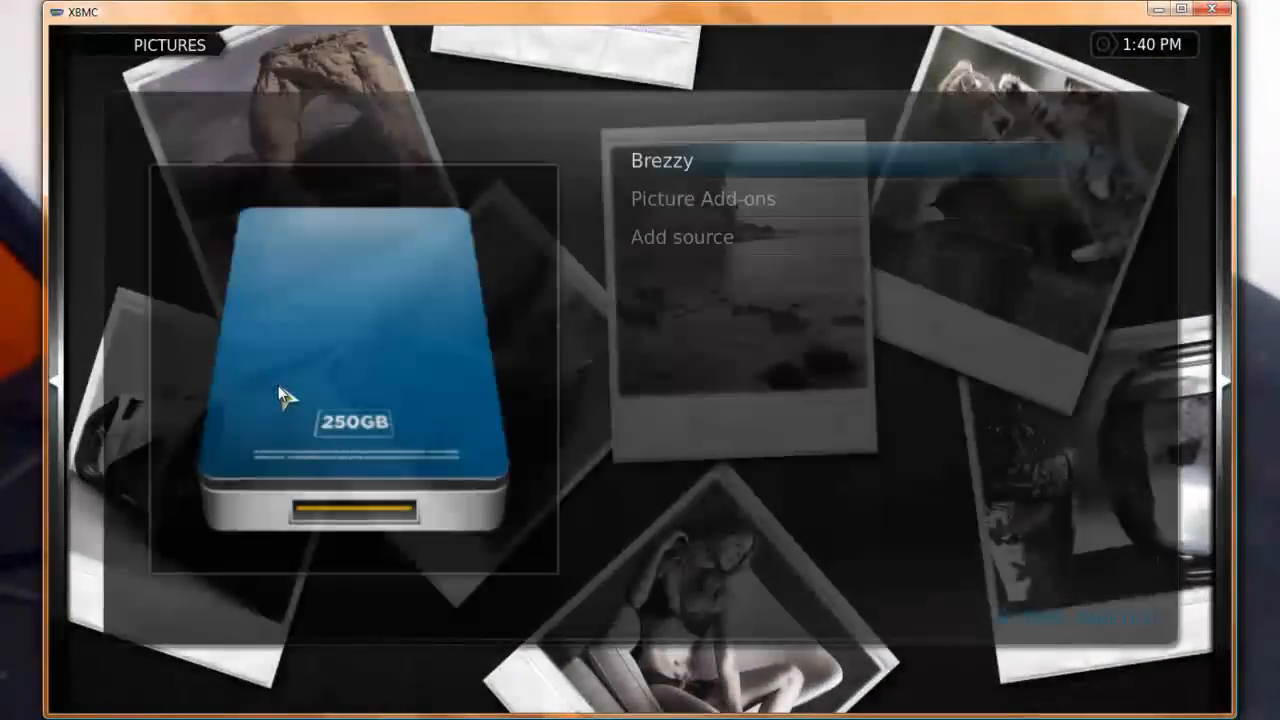
{"action": "left_click", "coordinate": [663, 160]}
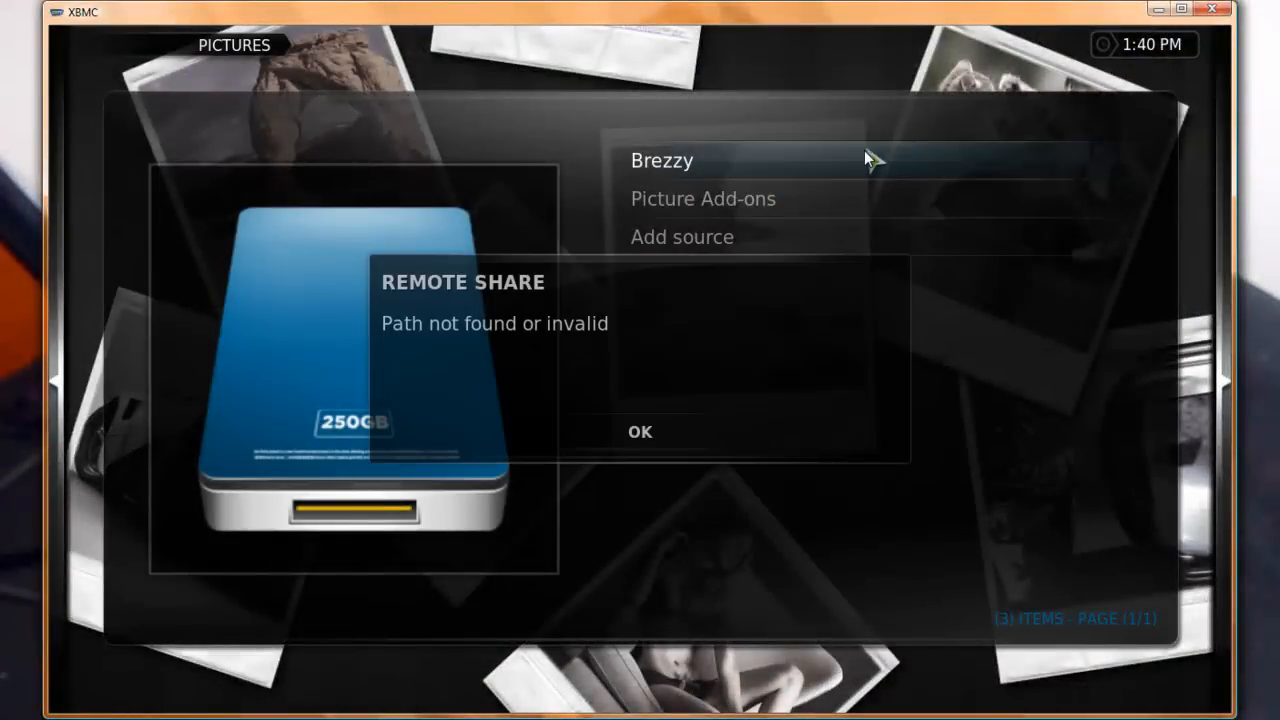
{"action": "left_click", "coordinate": [639, 431]}
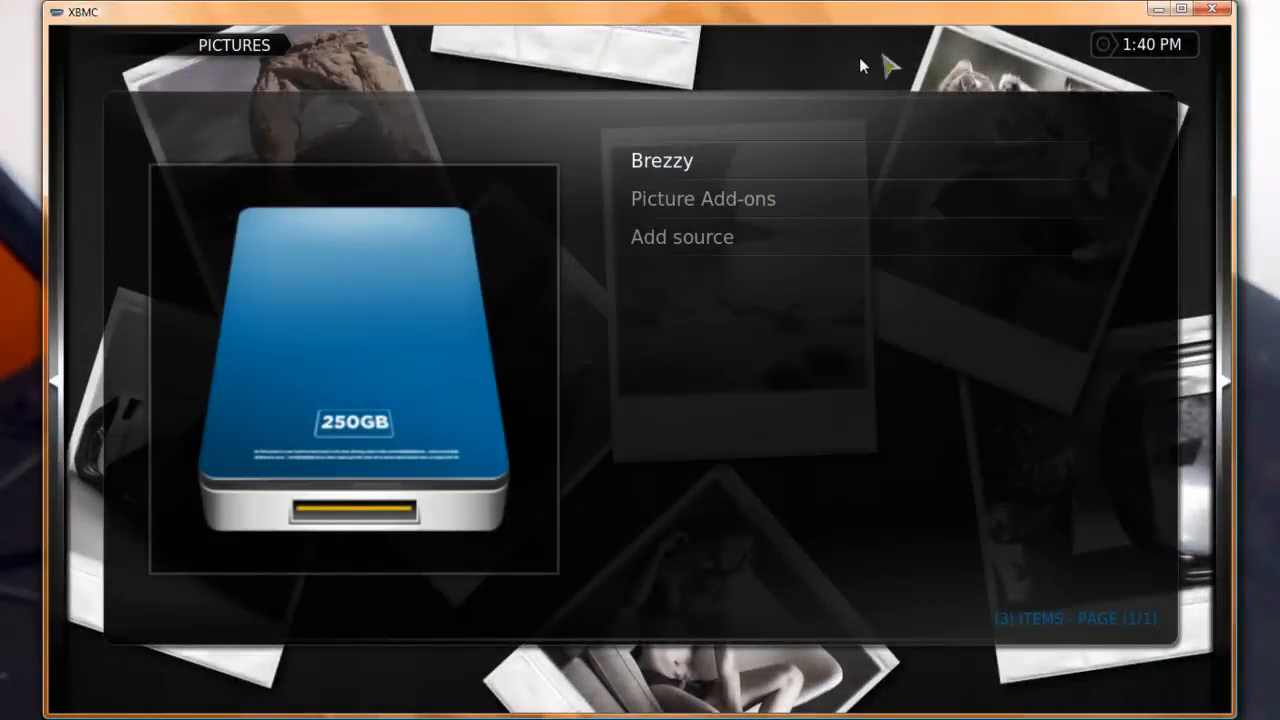
{"action": "key", "text": "Escape"}
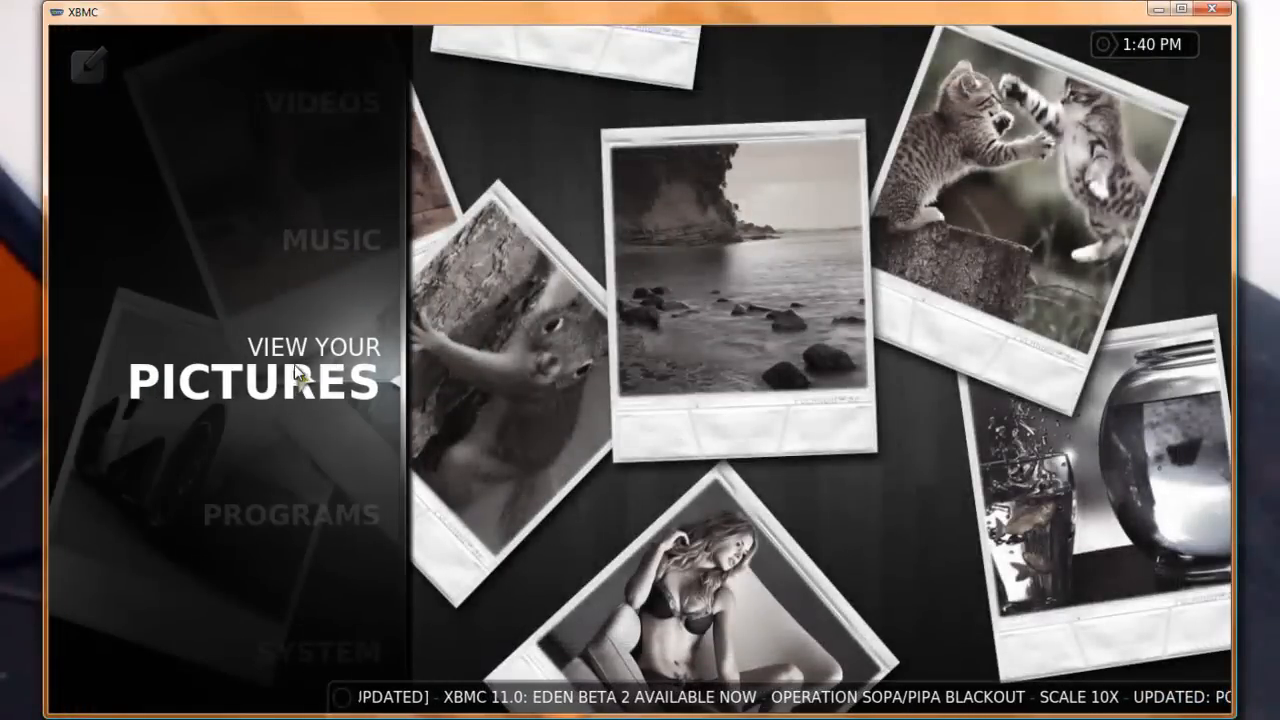
{"action": "mouse_move", "coordinate": [698, 384]}
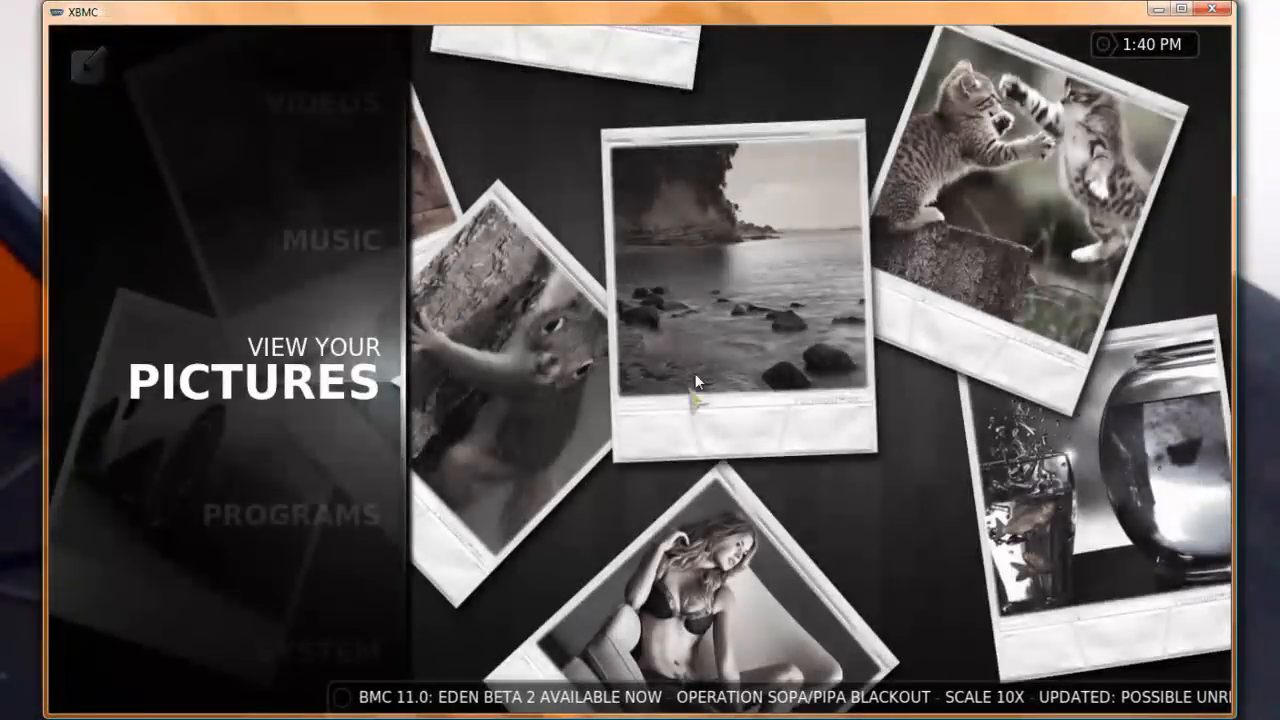
{"action": "mouse_move", "coordinate": [322, 350]}
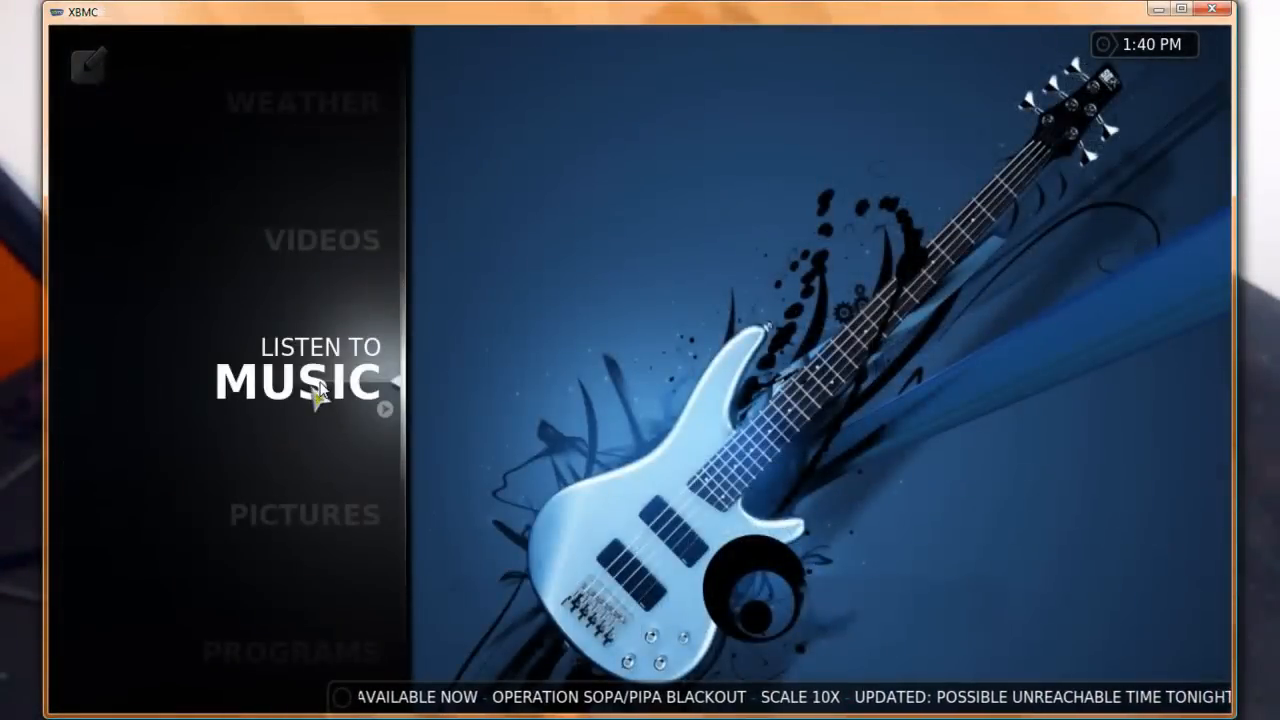
{"action": "mouse_move", "coordinate": [590, 351]}
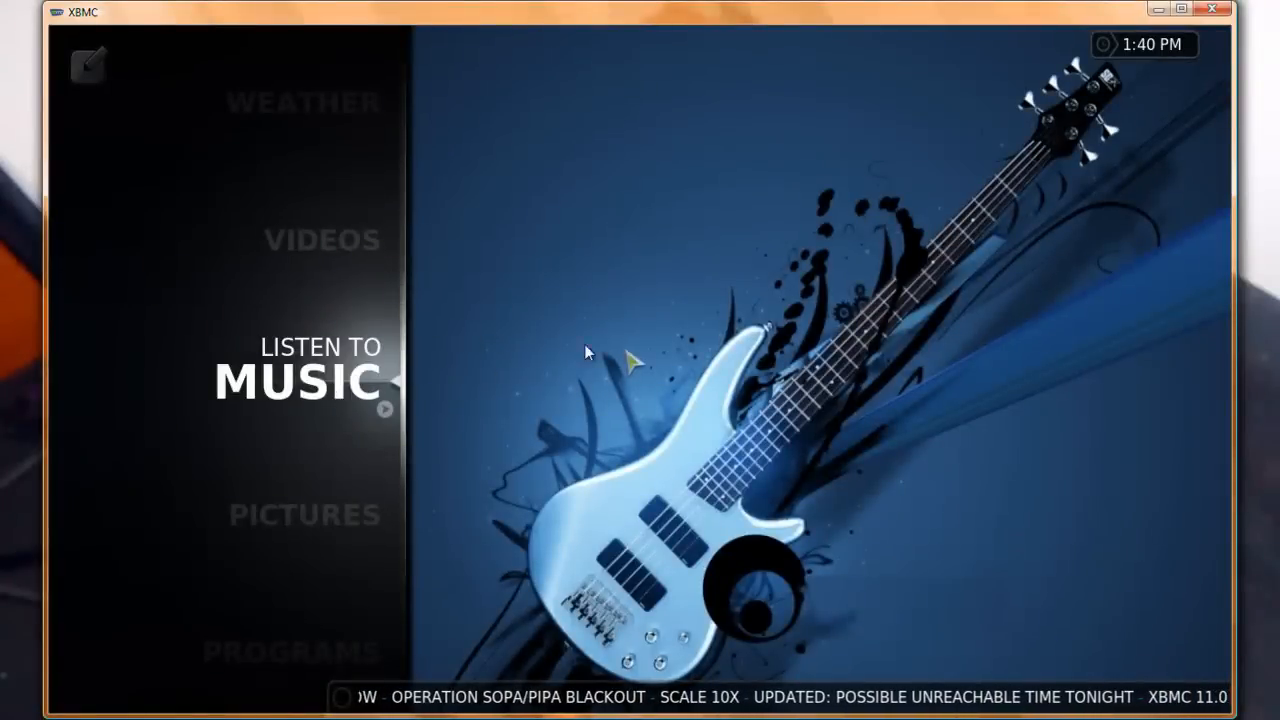
{"action": "mouse_move", "coordinate": [303, 311]}
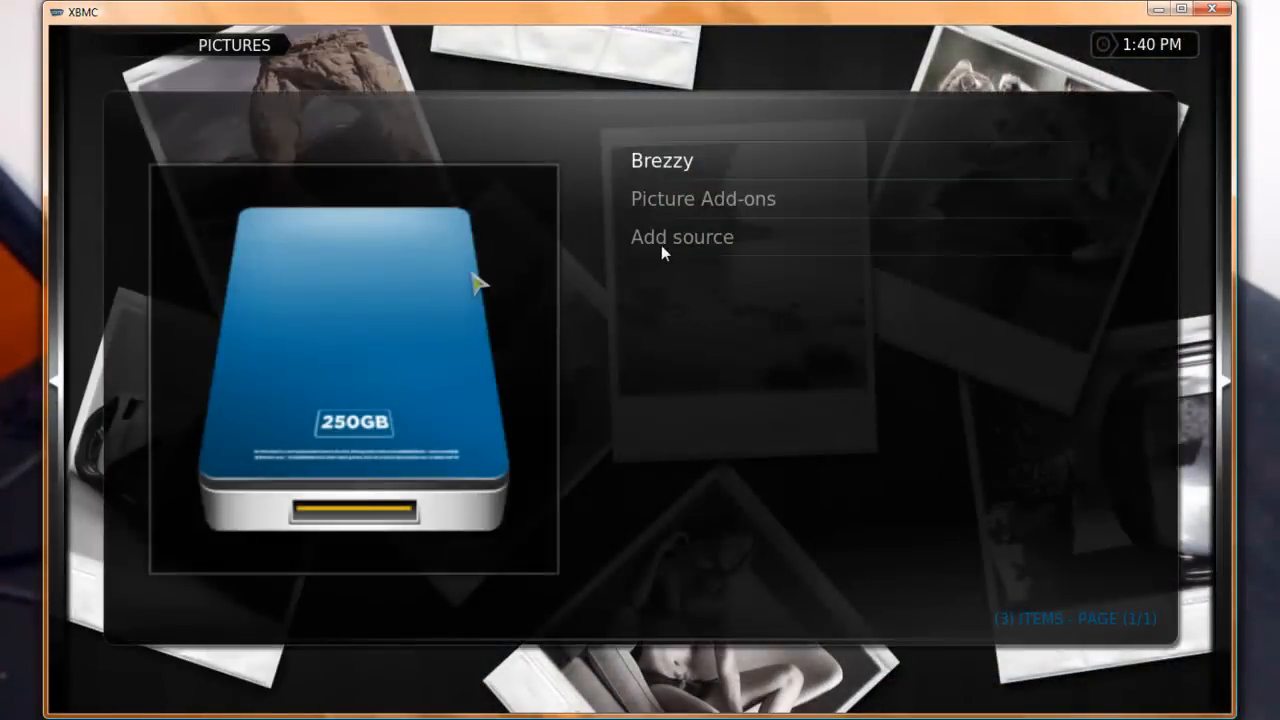
Add Desktop\Breezy Calendar Pictures as a pictures source via Browse and confirm it.
{"action": "left_click", "coordinate": [679, 237]}
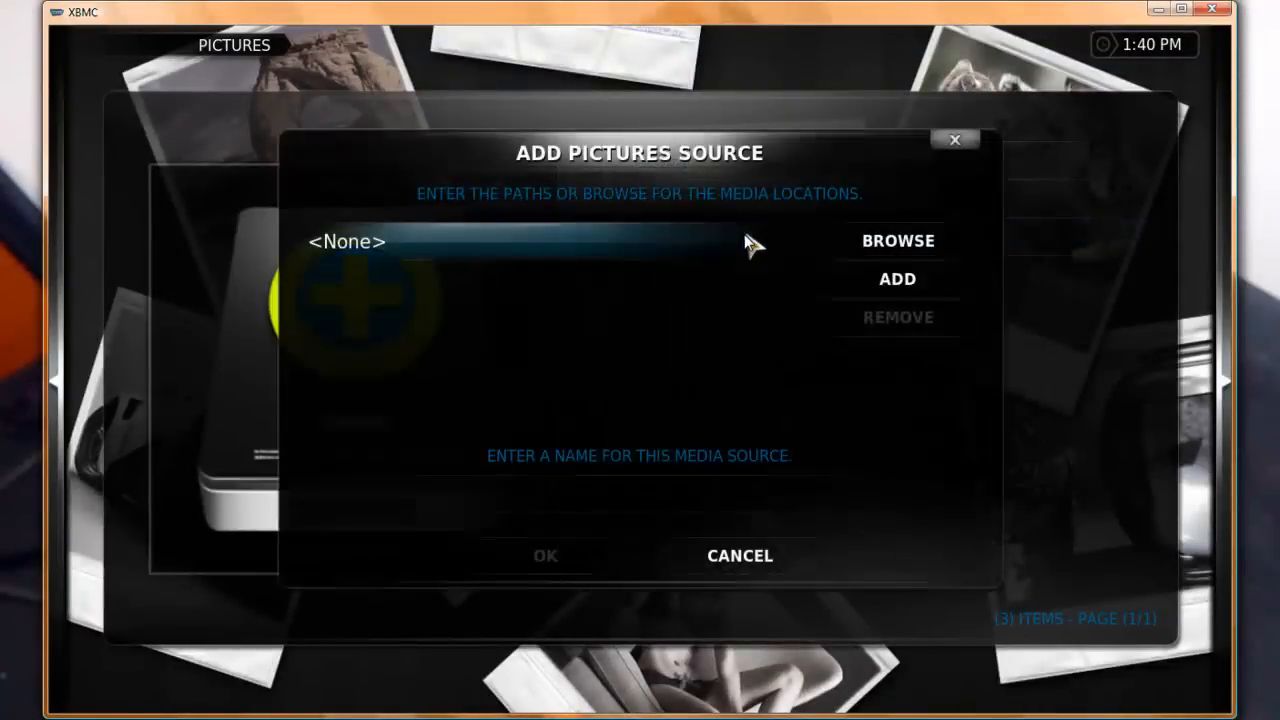
{"action": "left_click", "coordinate": [897, 240]}
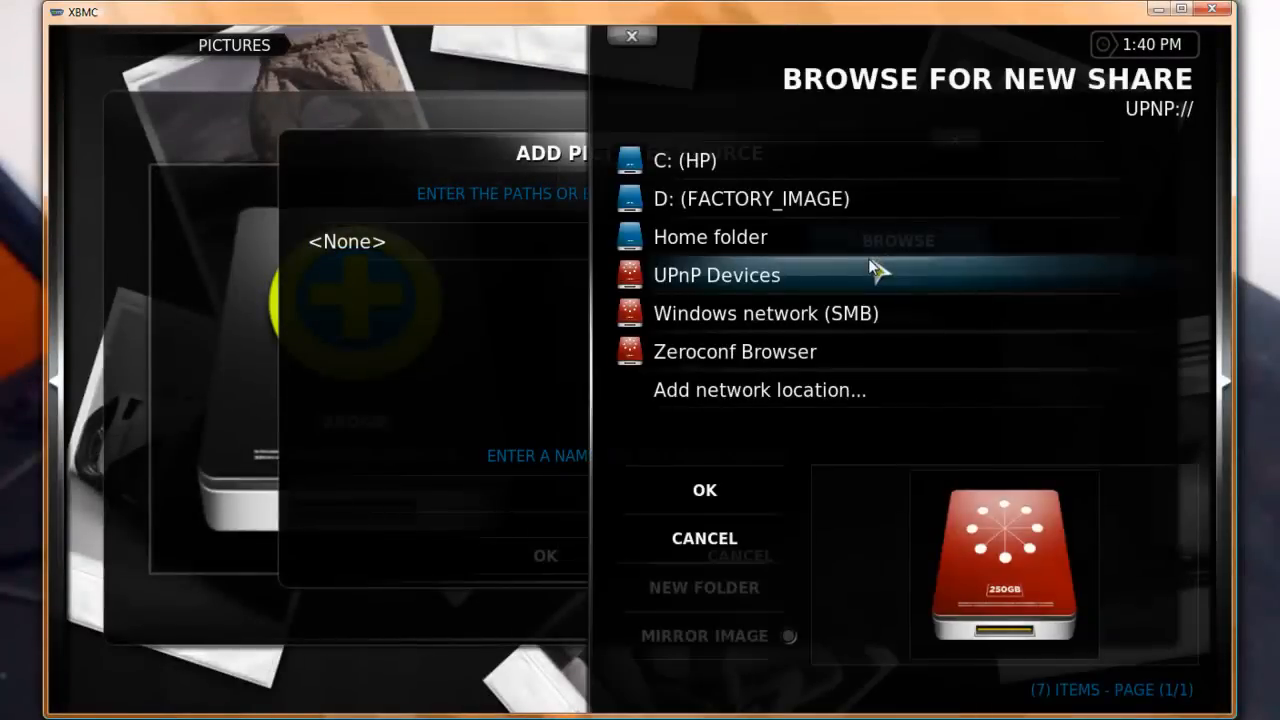
{"action": "left_click", "coordinate": [705, 156]}
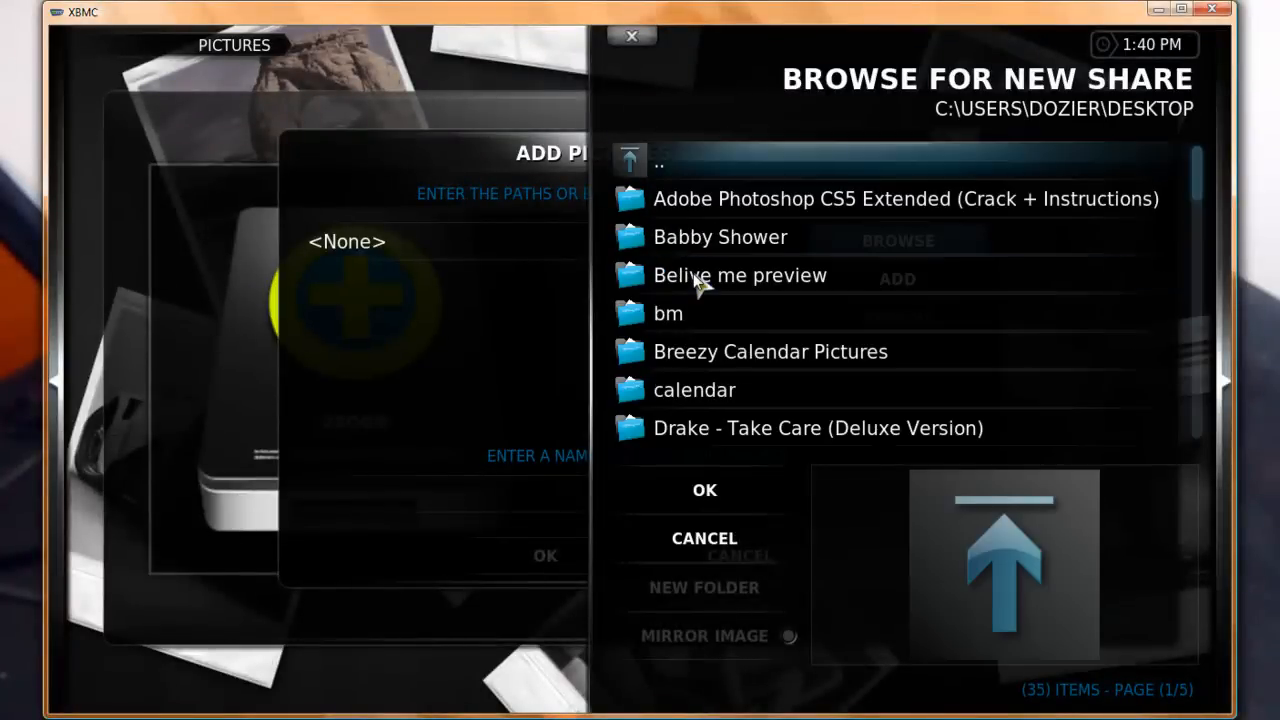
{"action": "mouse_move", "coordinate": [758, 343]}
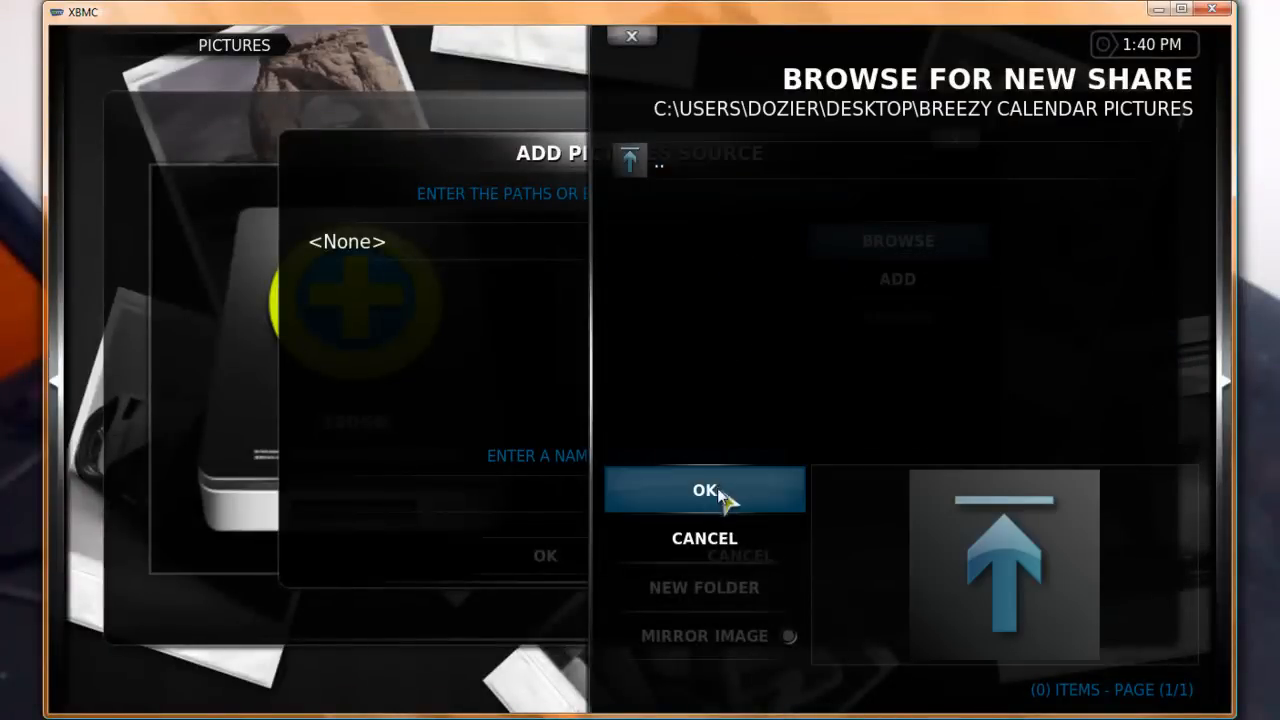
{"action": "left_click", "coordinate": [704, 490]}
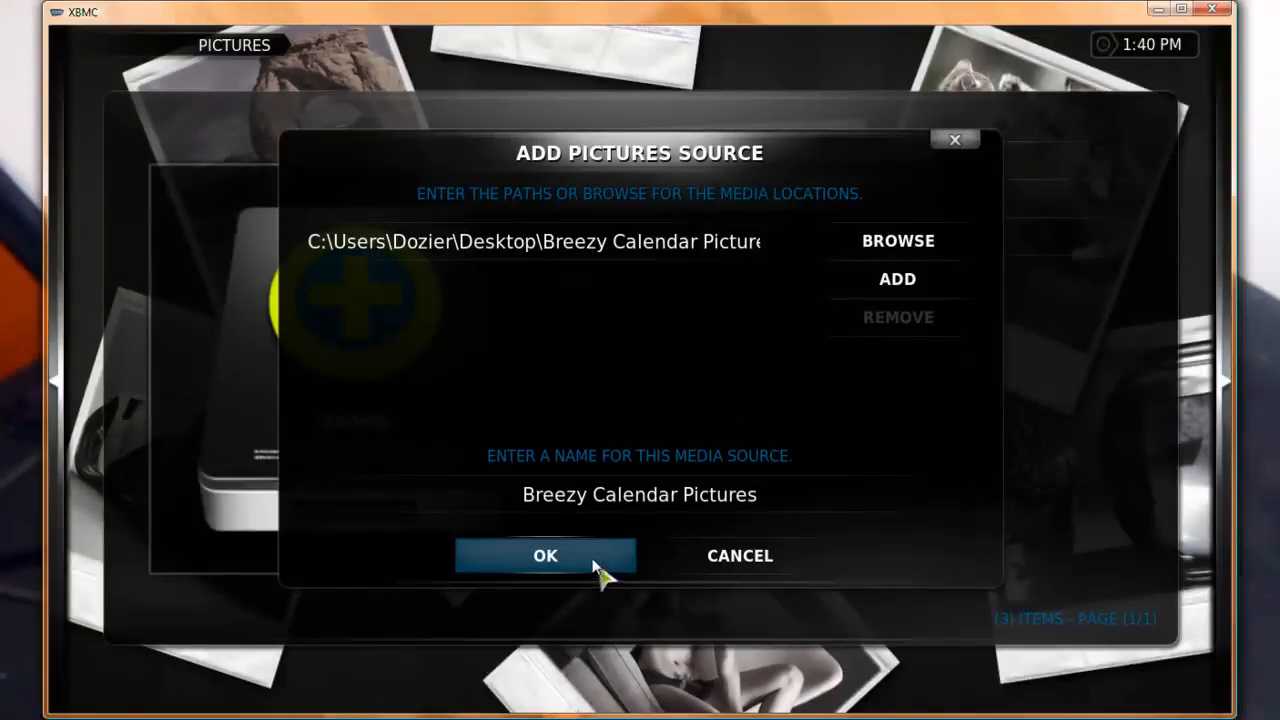
{"action": "left_click", "coordinate": [545, 555]}
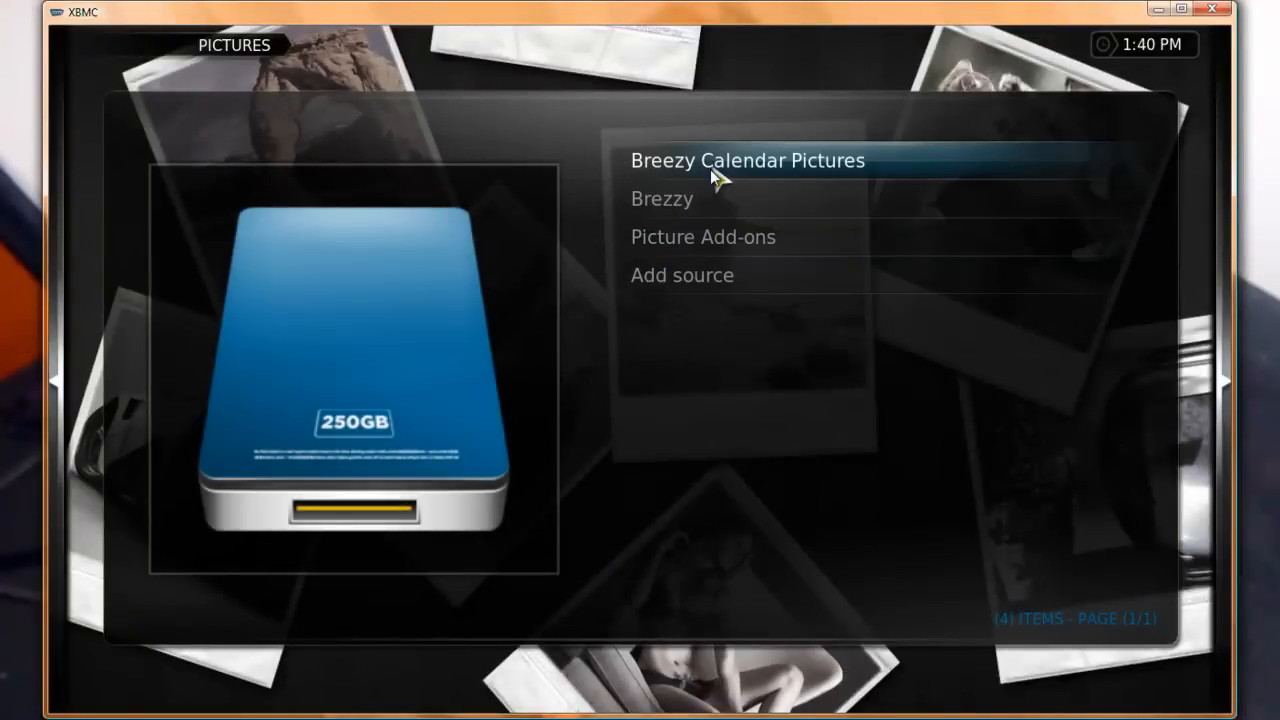
Enter Breezy Calendar Pictures and display 0april.JPG from its 33 JPG files.
{"action": "double_click", "coordinate": [747, 160]}
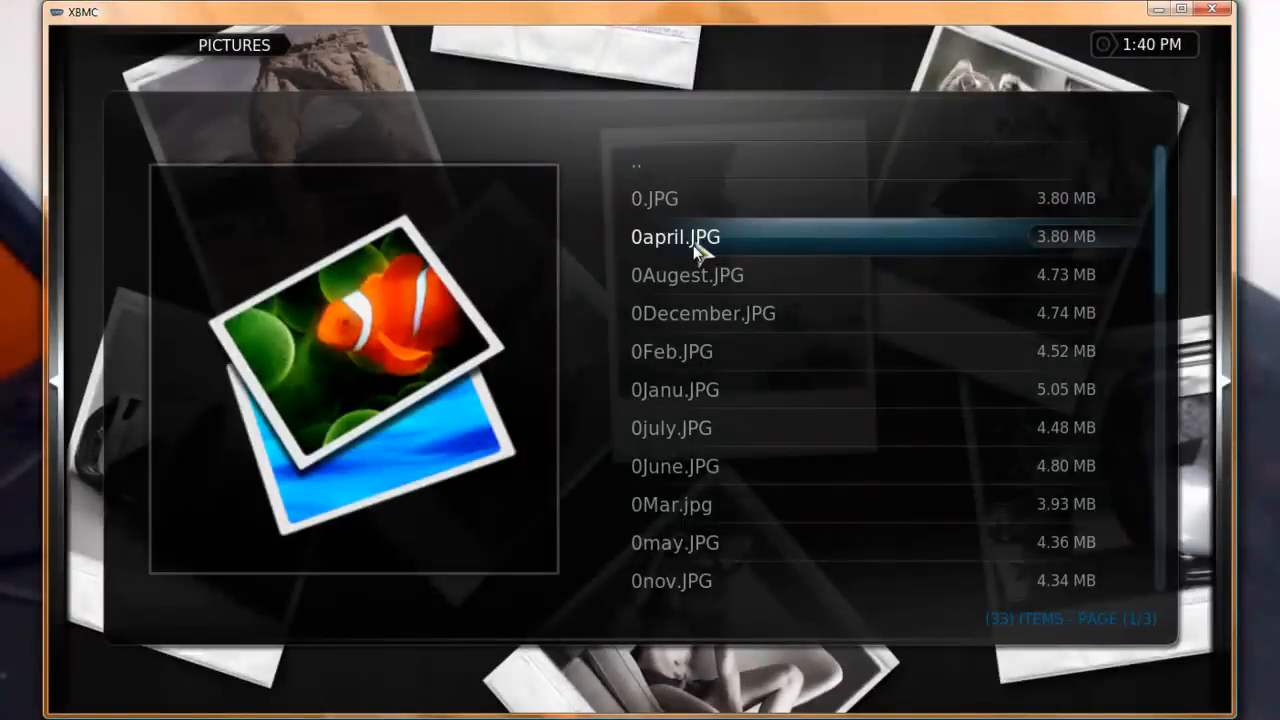
{"action": "mouse_move", "coordinate": [705, 265]}
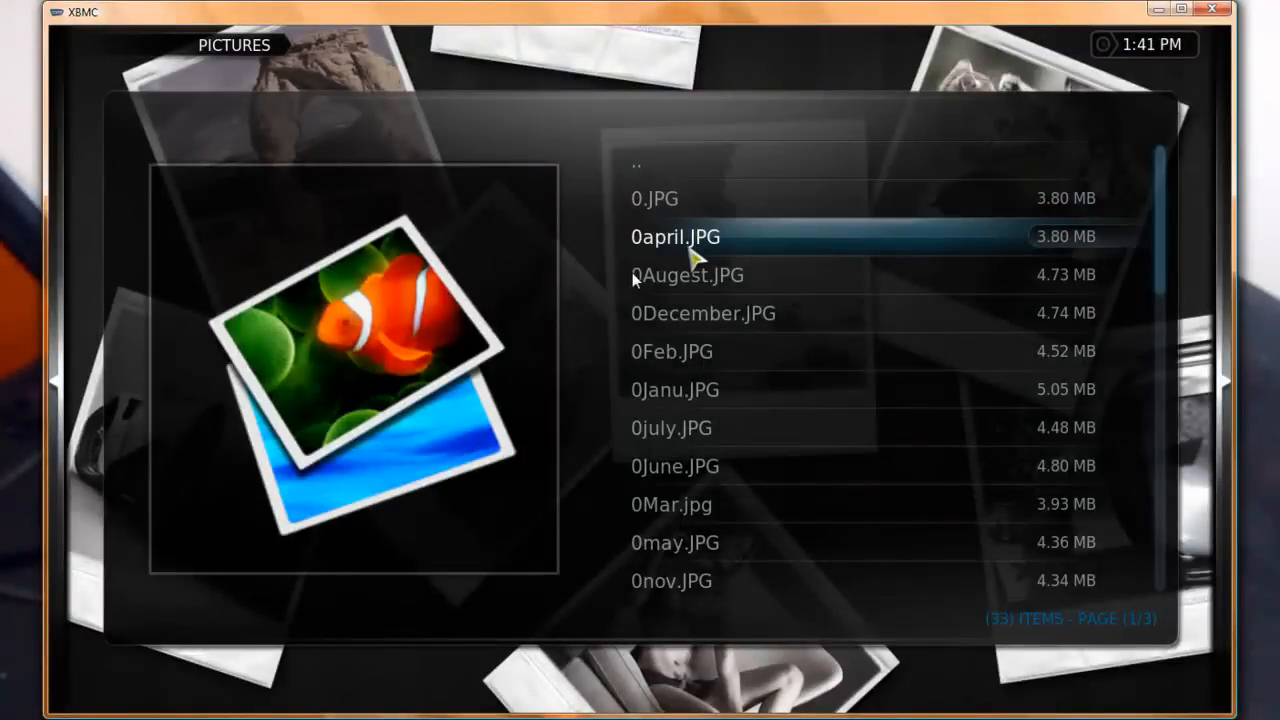
{"action": "double_click", "coordinate": [672, 236]}
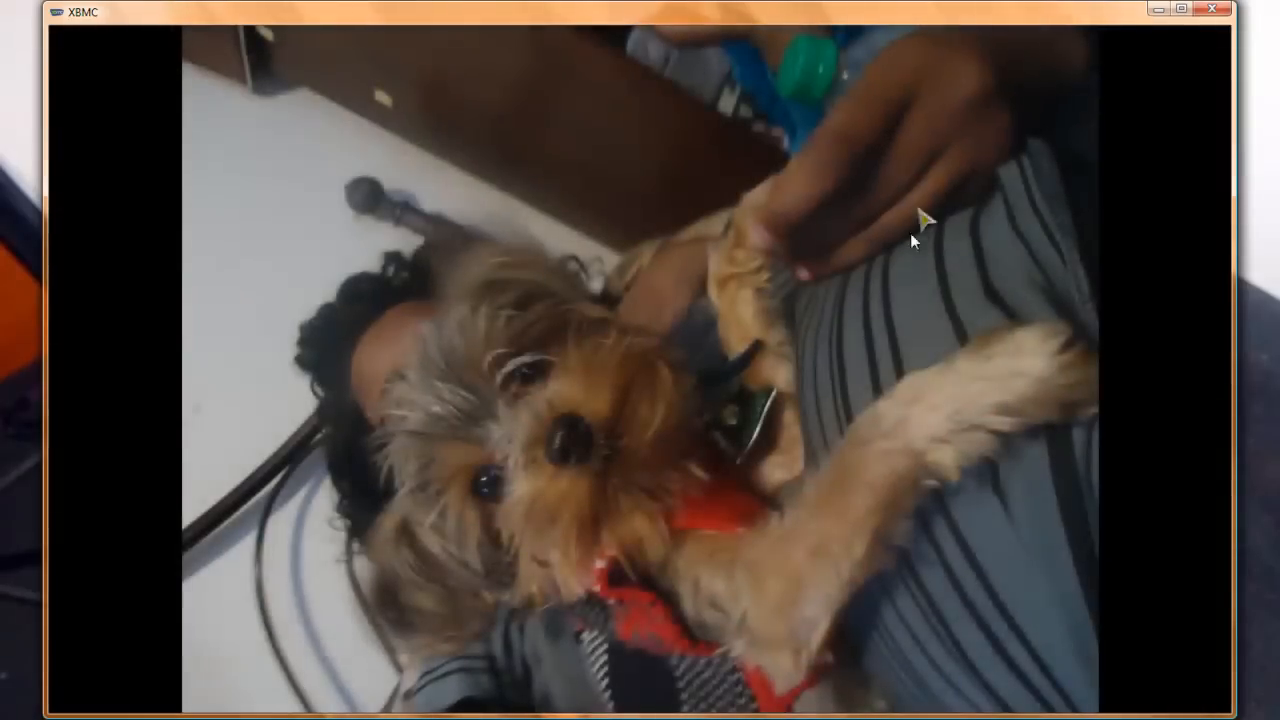